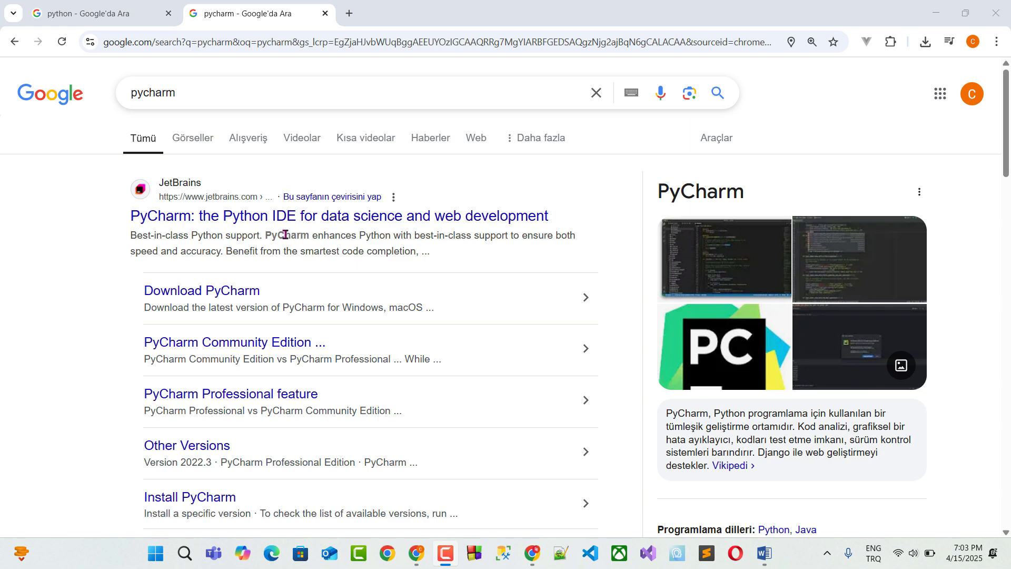
mouse_move(244, 227)
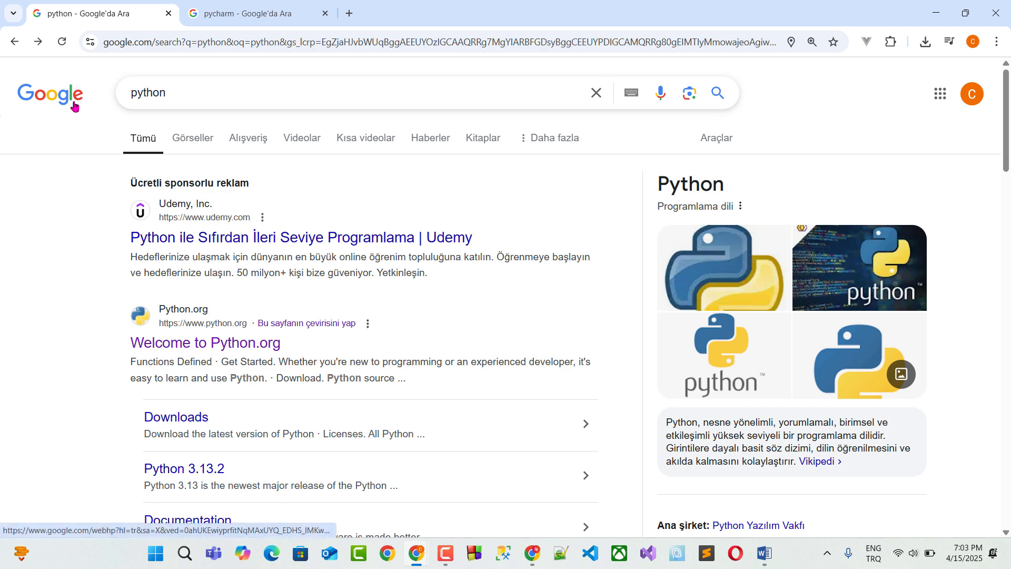
mouse_move(205, 342)
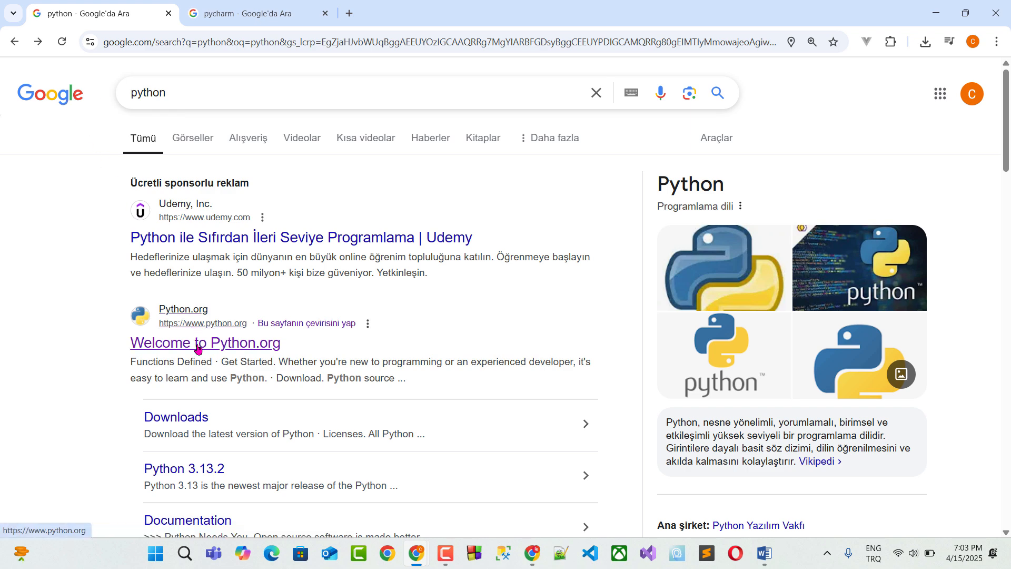
Download python-3.13.3-amd64.exe from Python.org's Downloads page and confirm it finished.
click(205, 342)
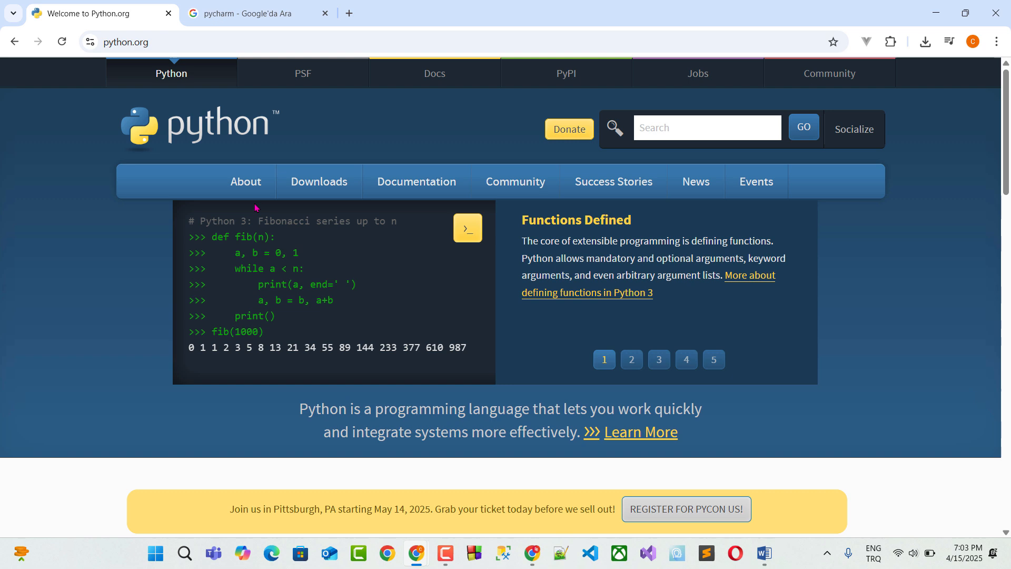
click(319, 181)
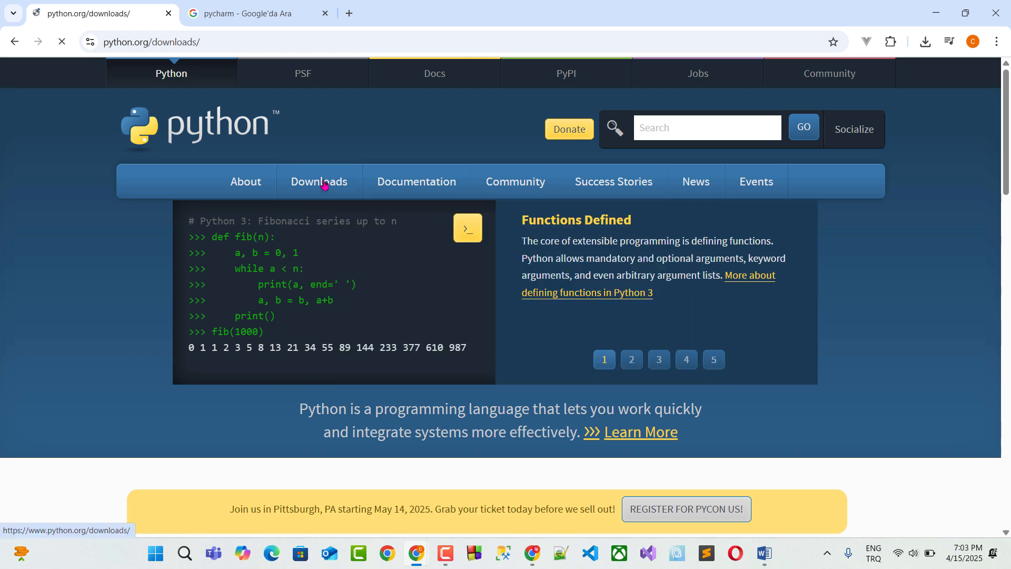
click(319, 181)
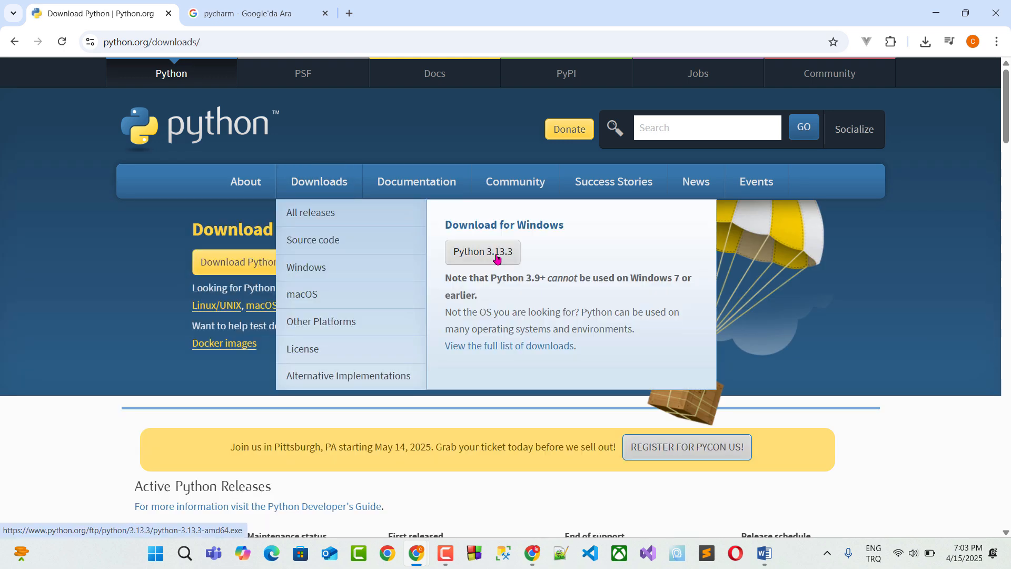
mouse_move(502, 261)
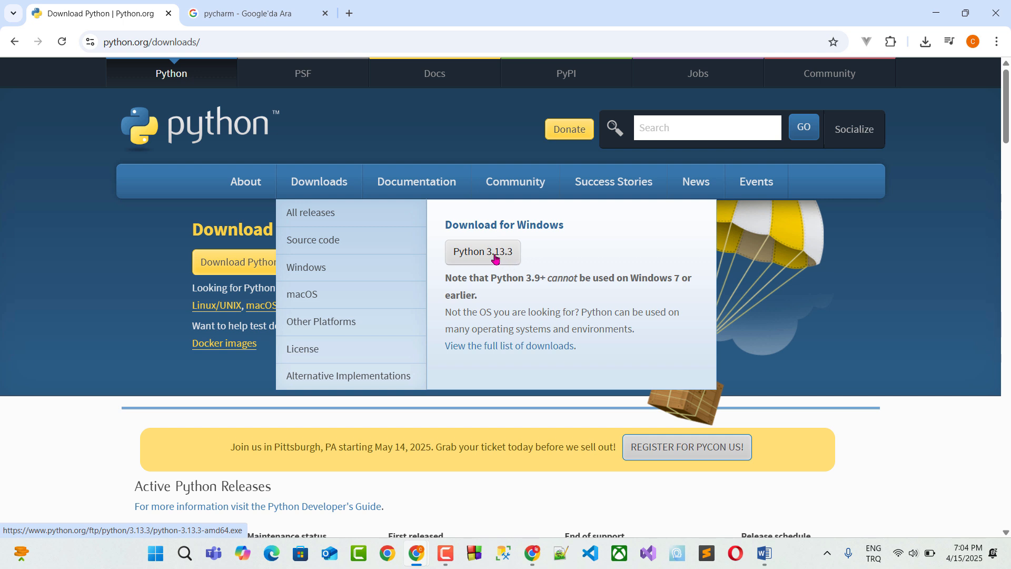
mouse_move(488, 260)
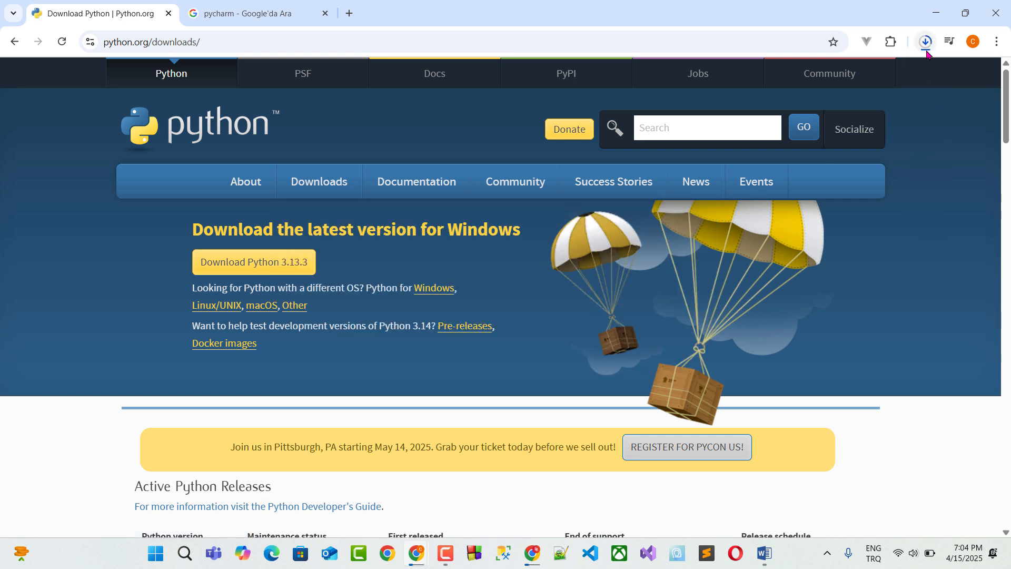
click(925, 41)
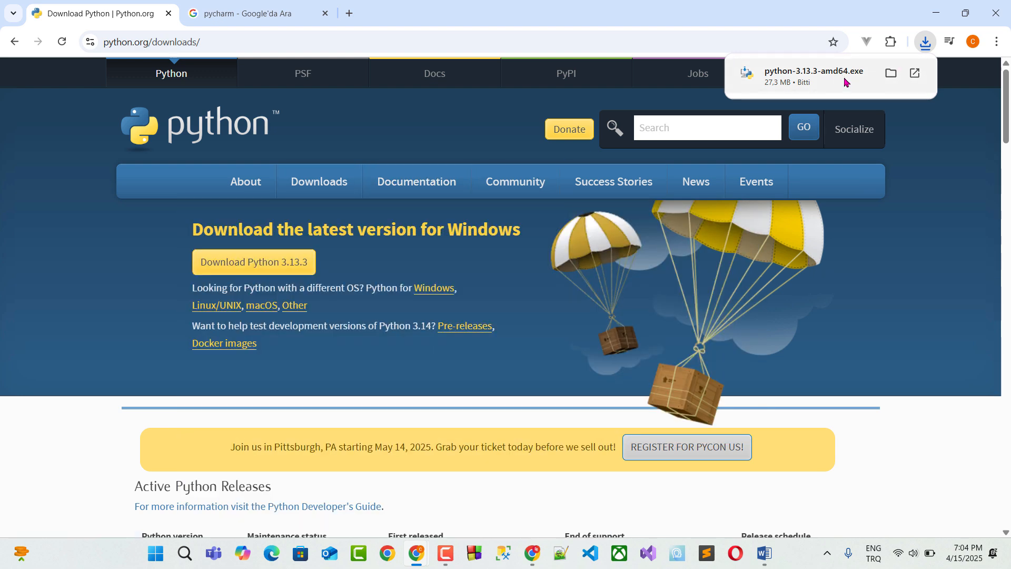
mouse_move(613, 181)
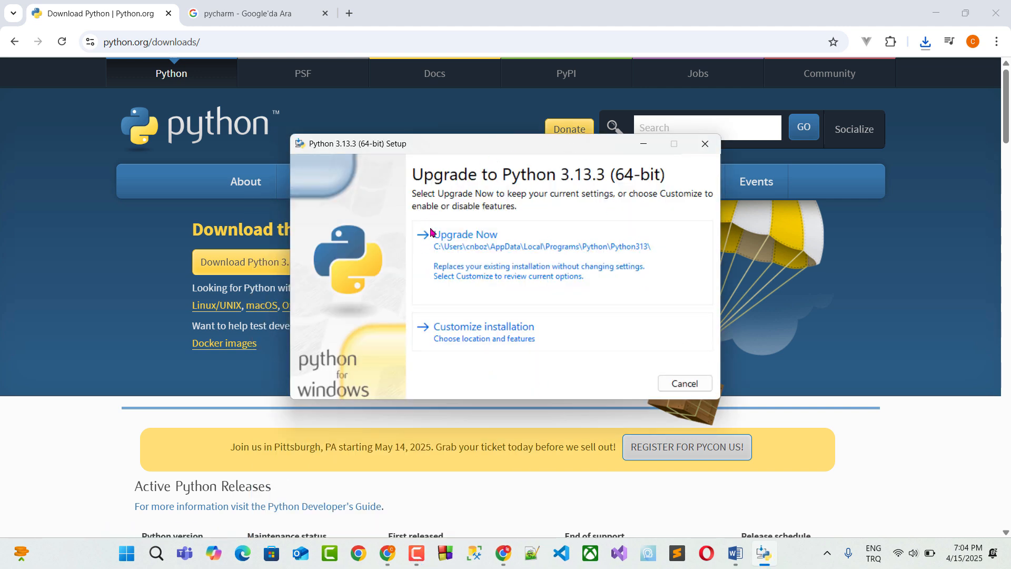
mouse_move(509, 345)
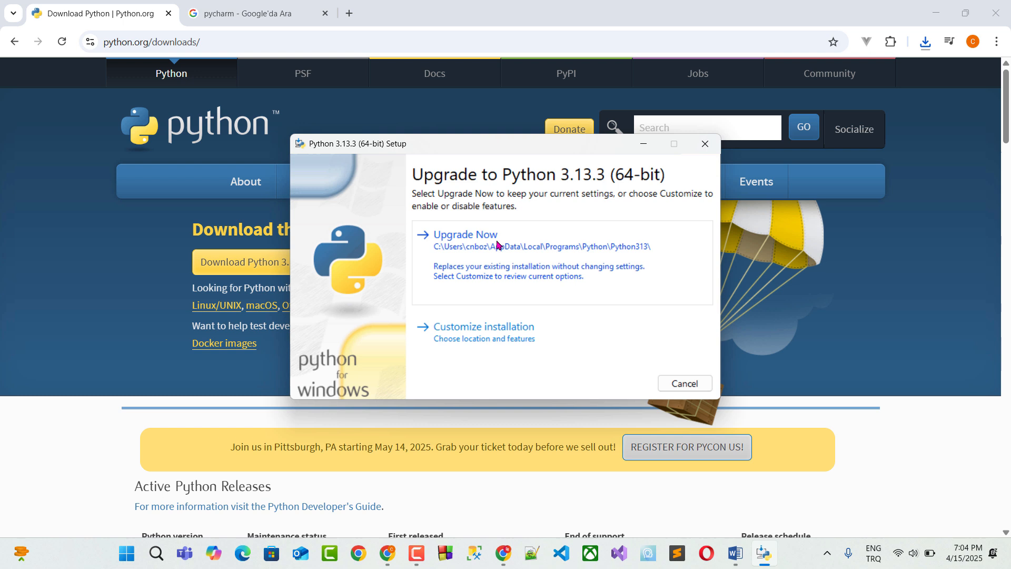
mouse_move(503, 250)
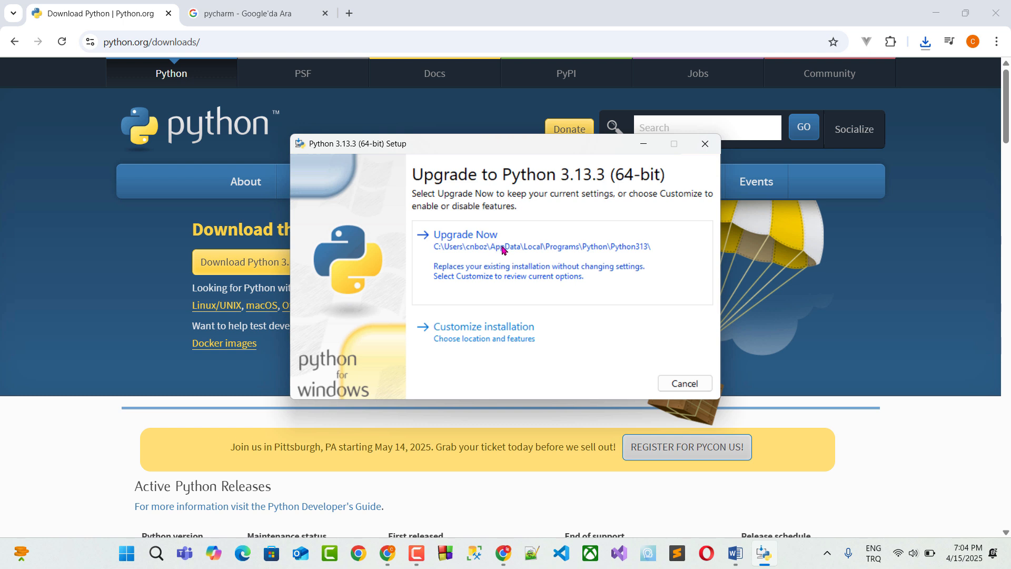
Upgrade the existing Python to 3.13.3, then close the successful installer.
click(464, 234)
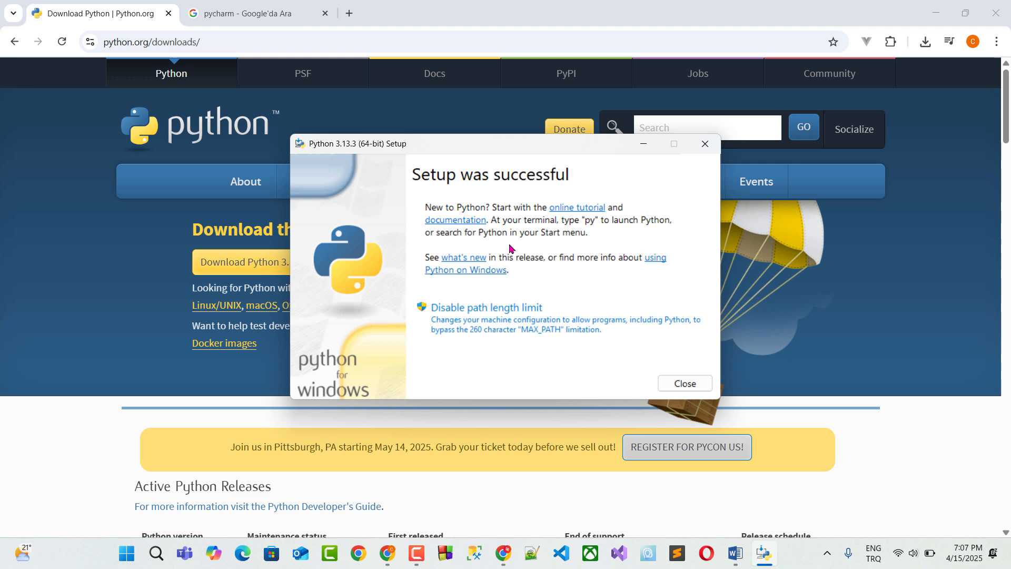
mouse_move(511, 193)
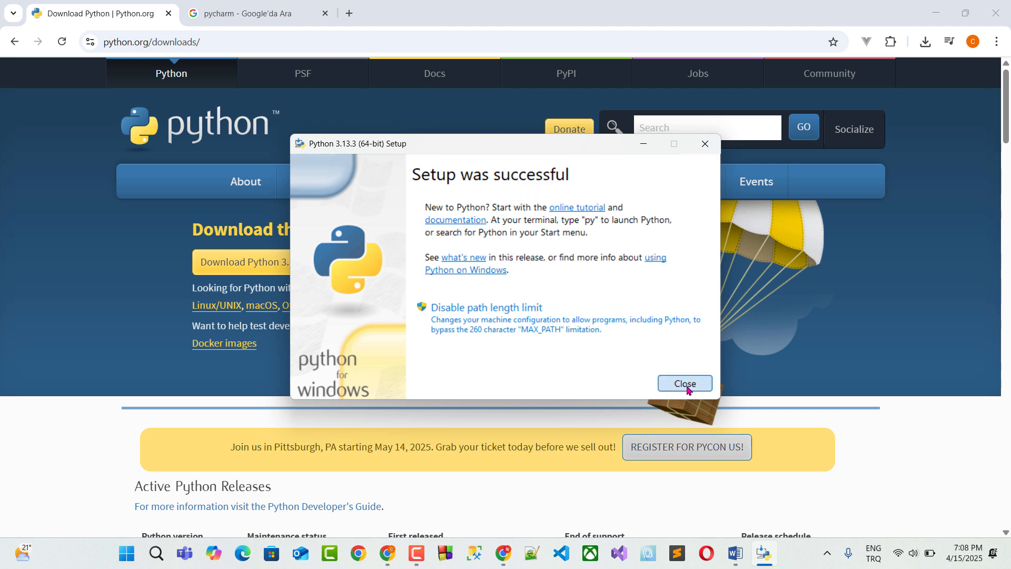
click(683, 383)
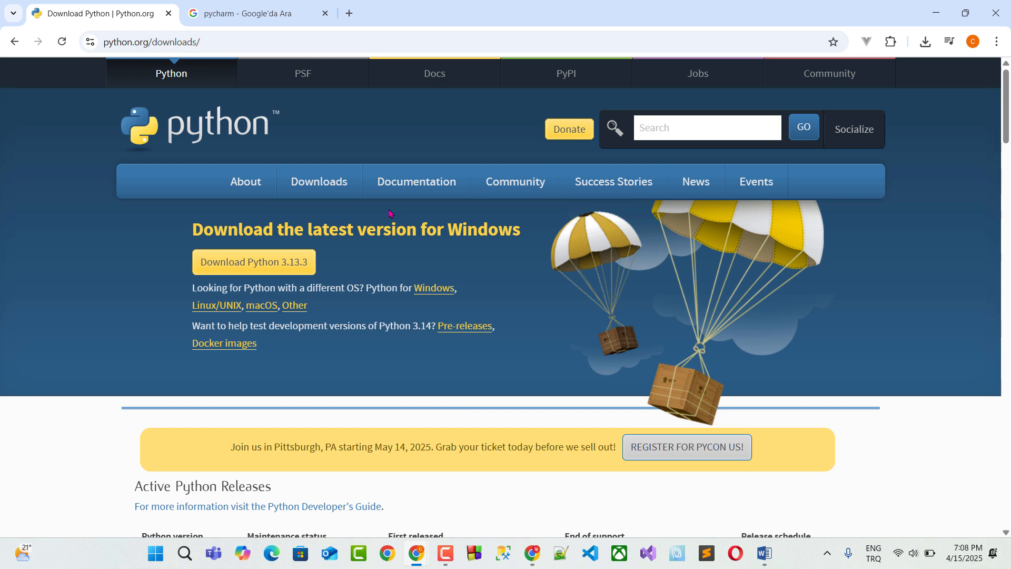
From the pycharm Google results, reach the JetBrains PyCharm Windows download page.
click(252, 13)
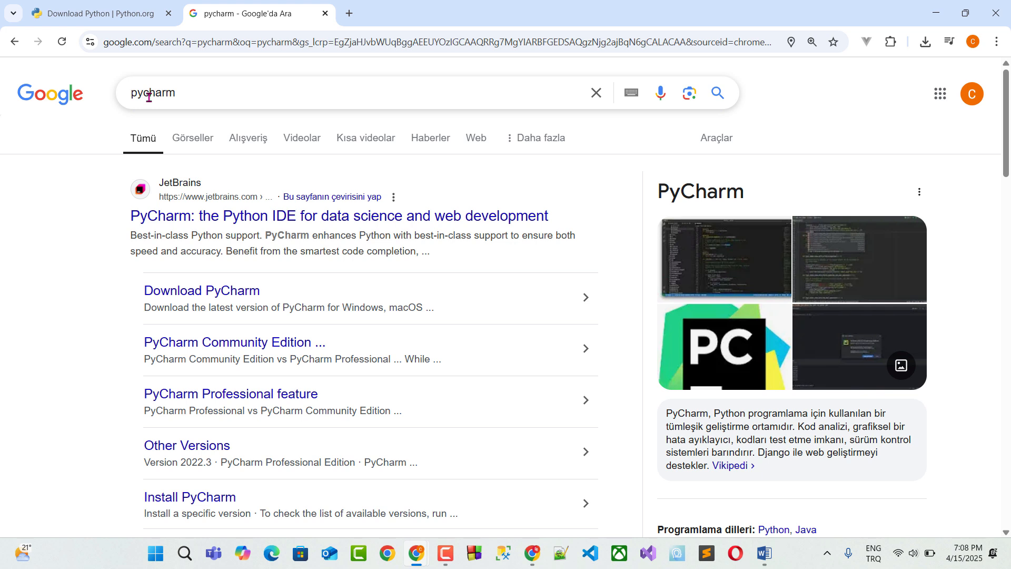
mouse_move(237, 193)
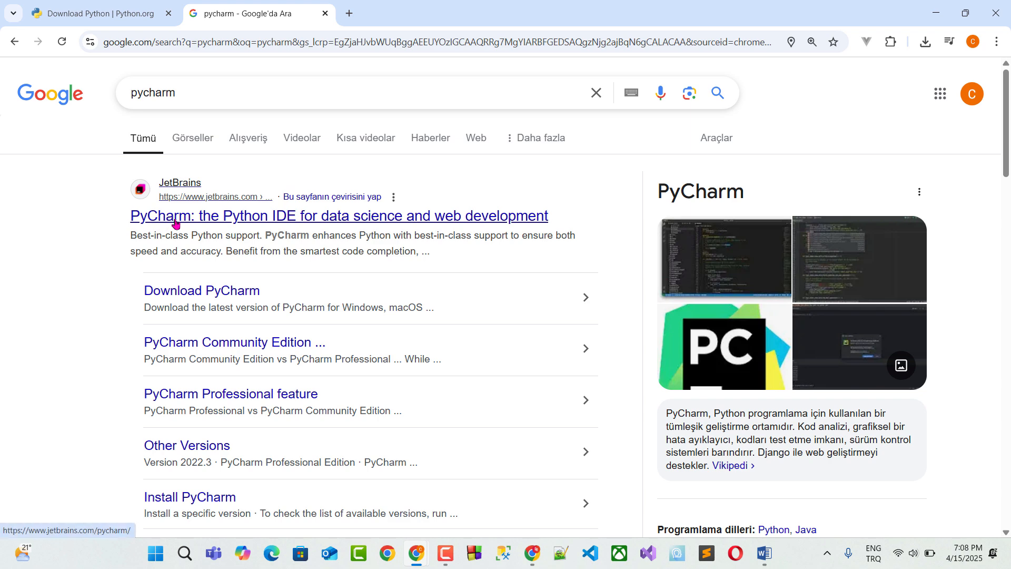
click(338, 215)
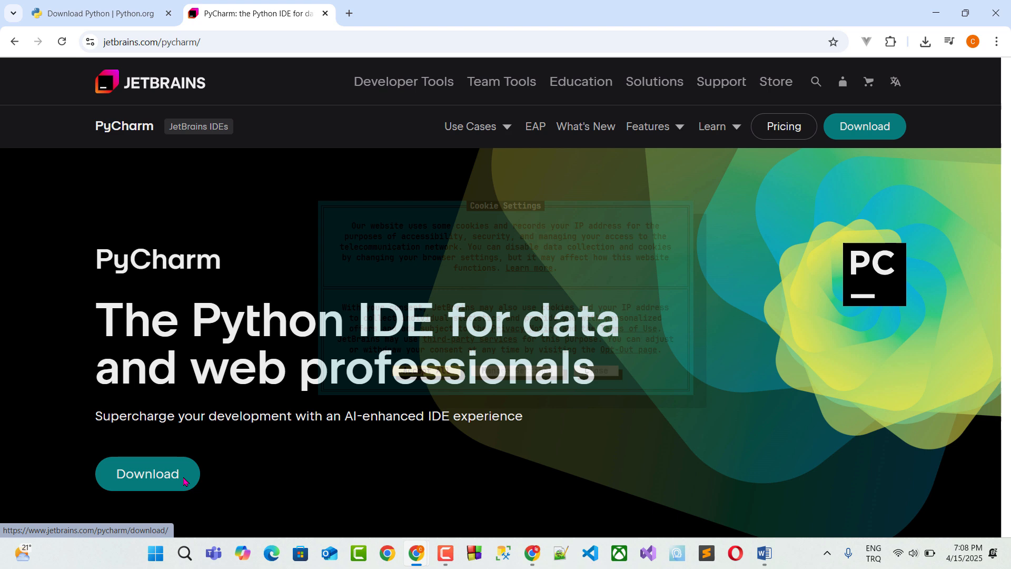
click(147, 473)
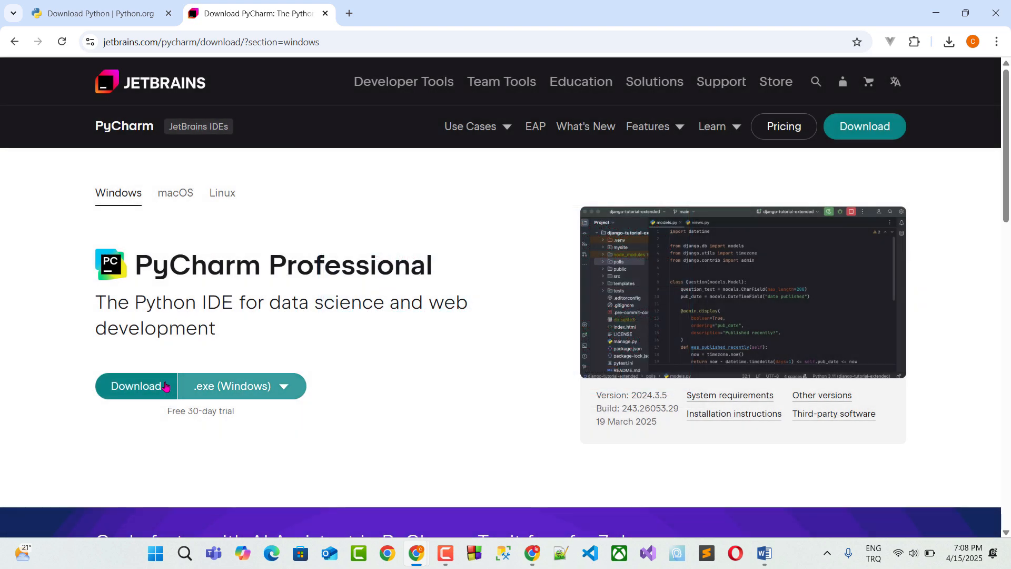
Scroll to PyCharm Community Edition and download it, reaching the thank-you page.
click(135, 385)
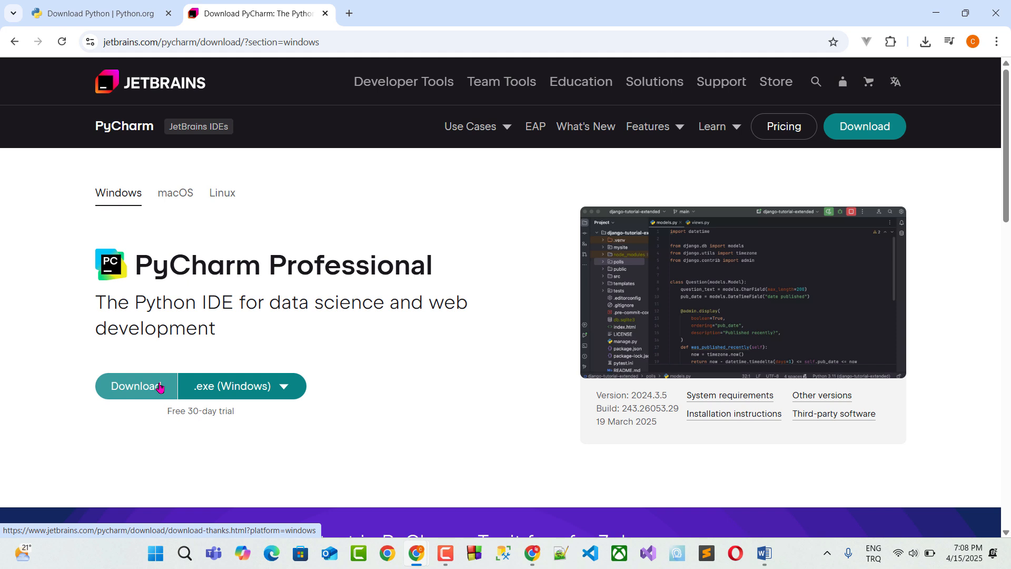
mouse_move(187, 348)
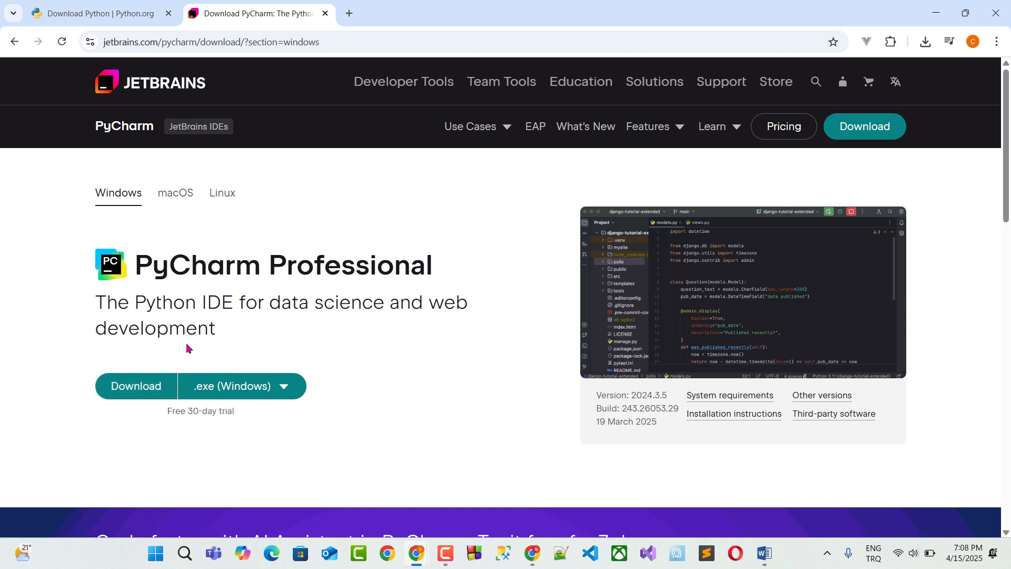
scroll(down, 3)
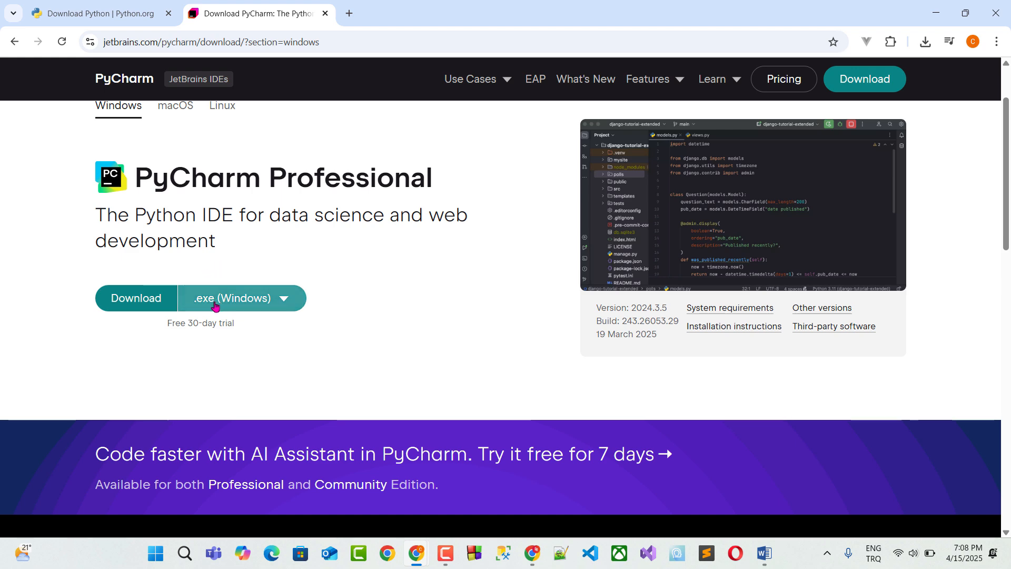
scroll(down, 3)
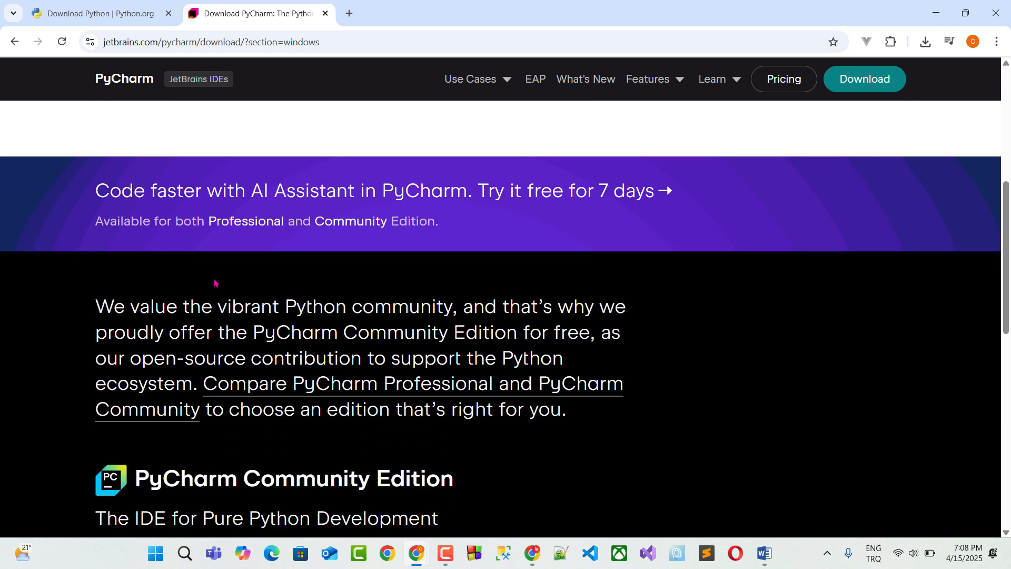
scroll(down, 3)
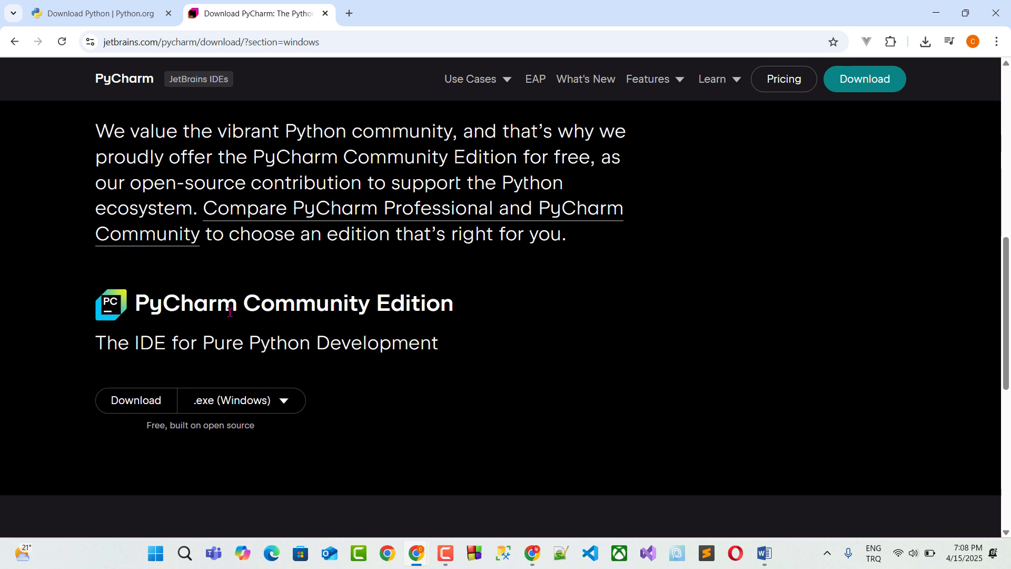
mouse_move(222, 331)
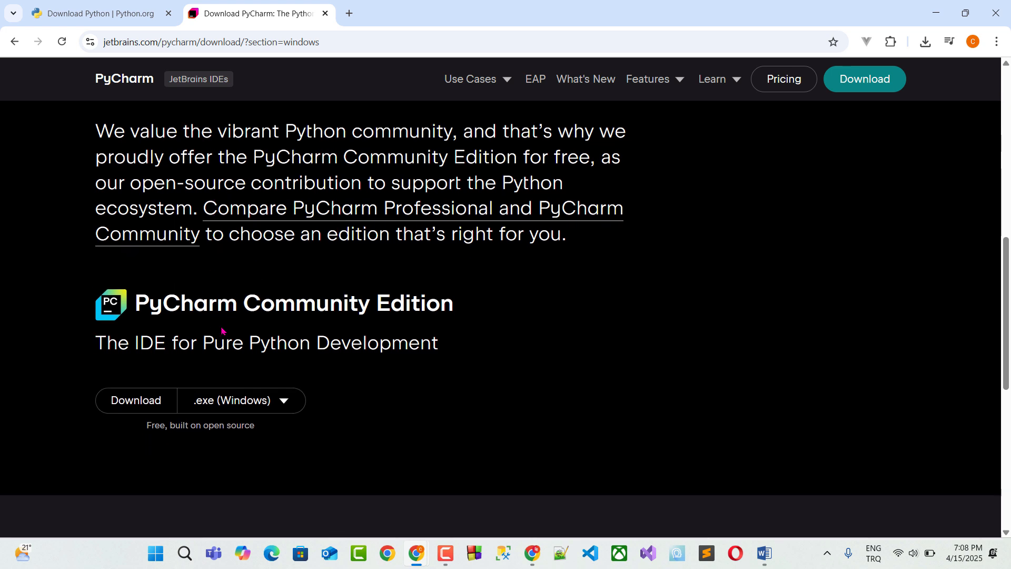
mouse_move(218, 333)
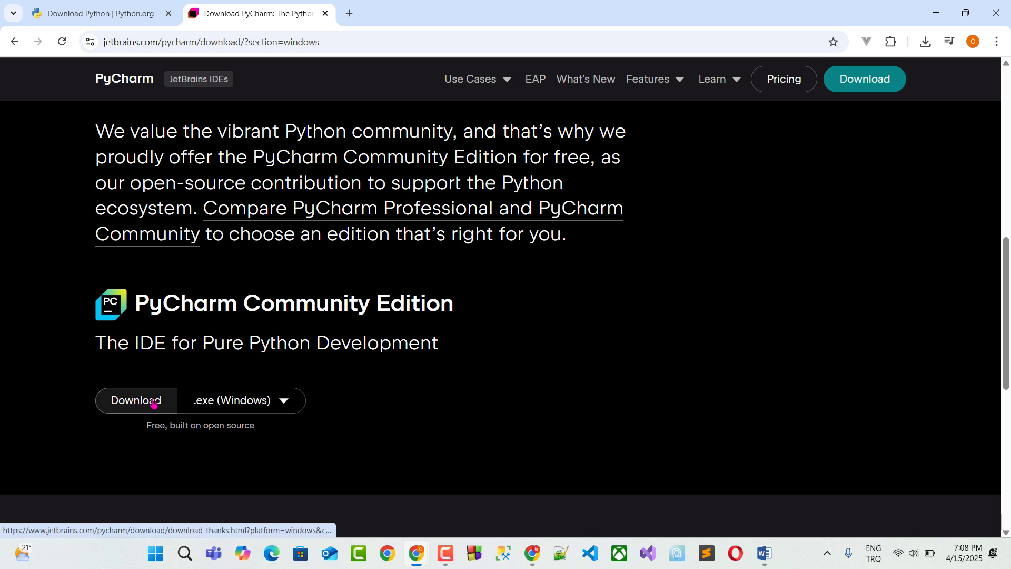
mouse_move(186, 382)
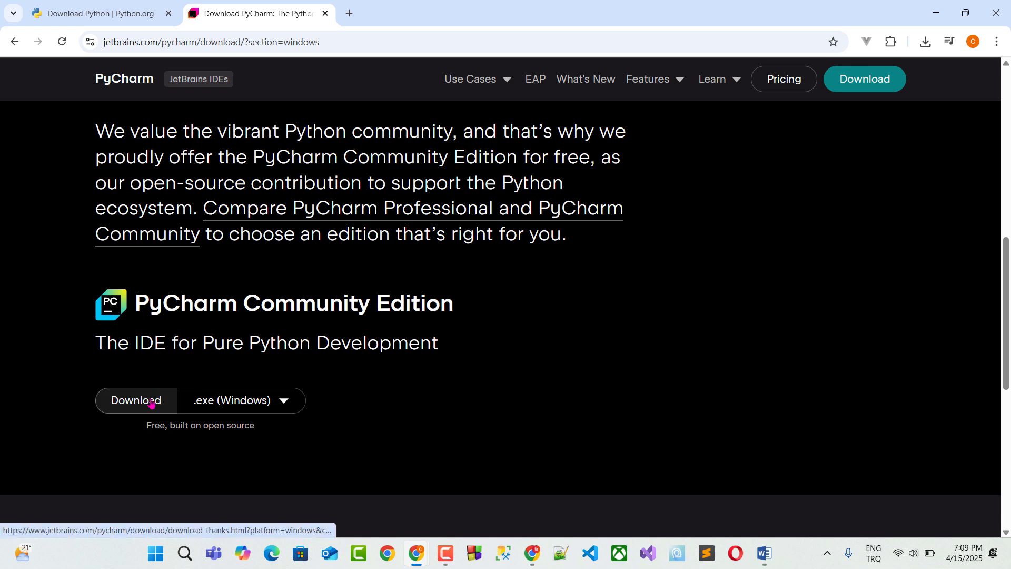
click(135, 399)
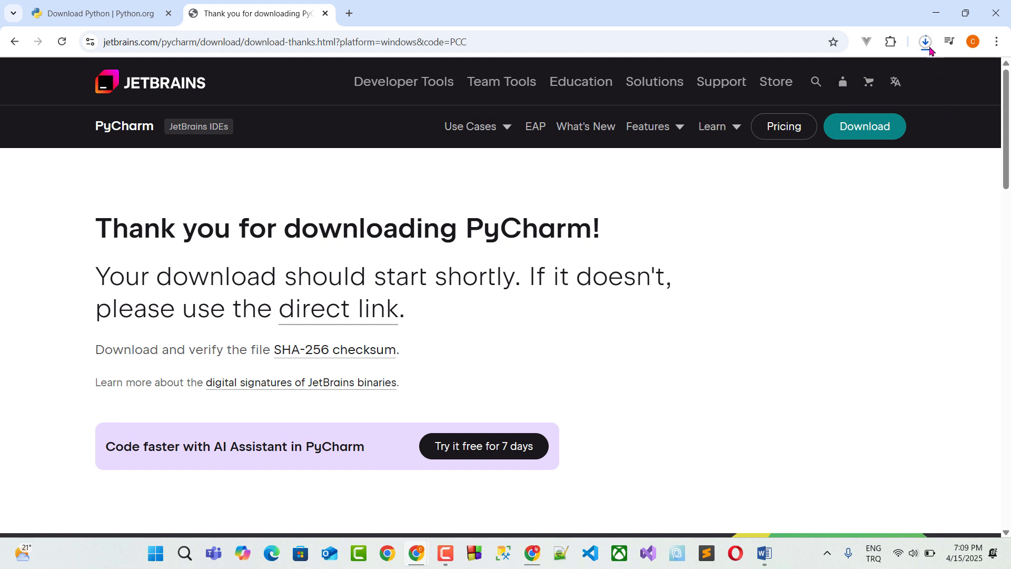
mouse_move(932, 47)
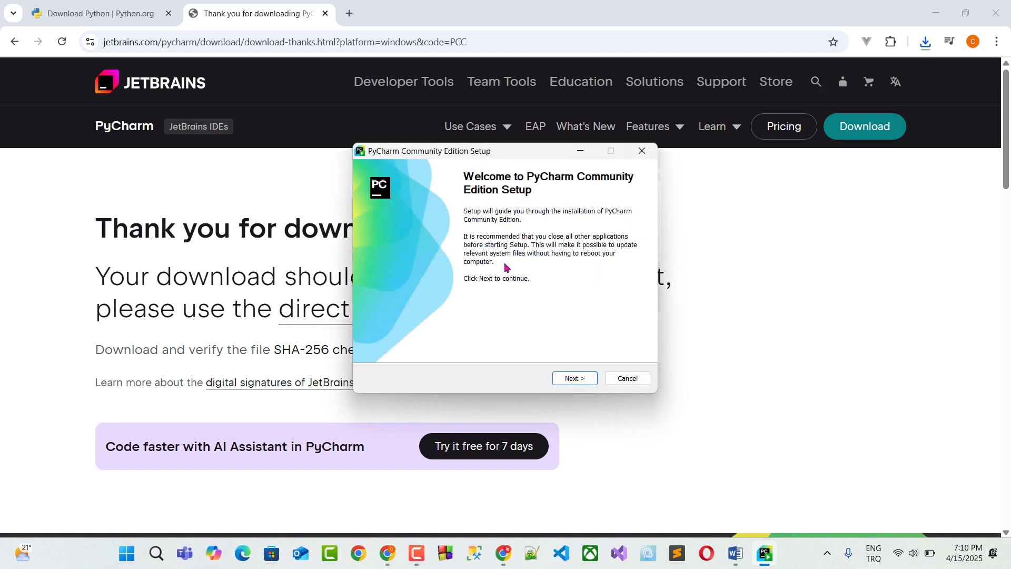
Advance to the Uninstall old versions page, then quit the PyCharm installer and confirm.
click(573, 378)
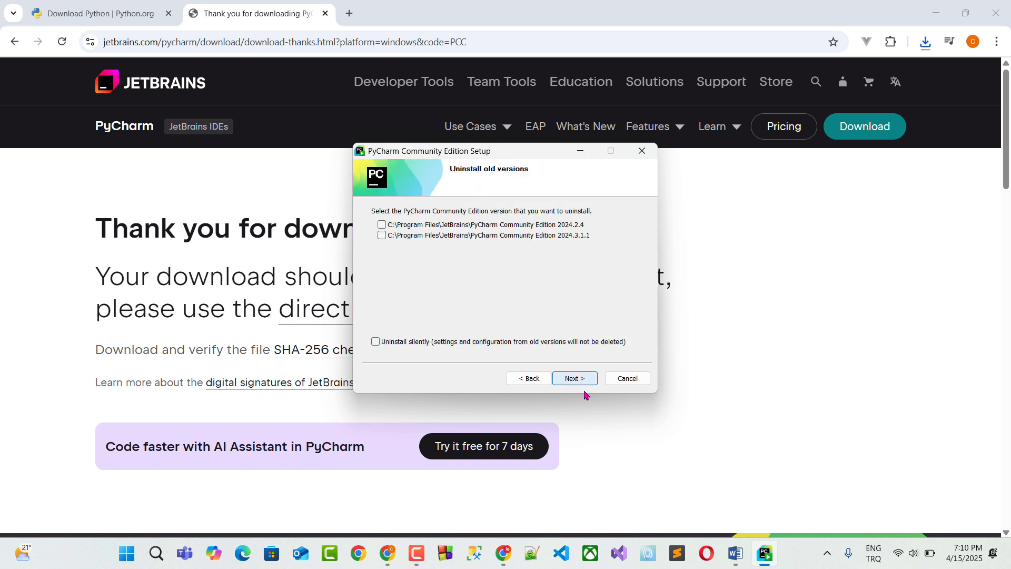
mouse_move(392, 153)
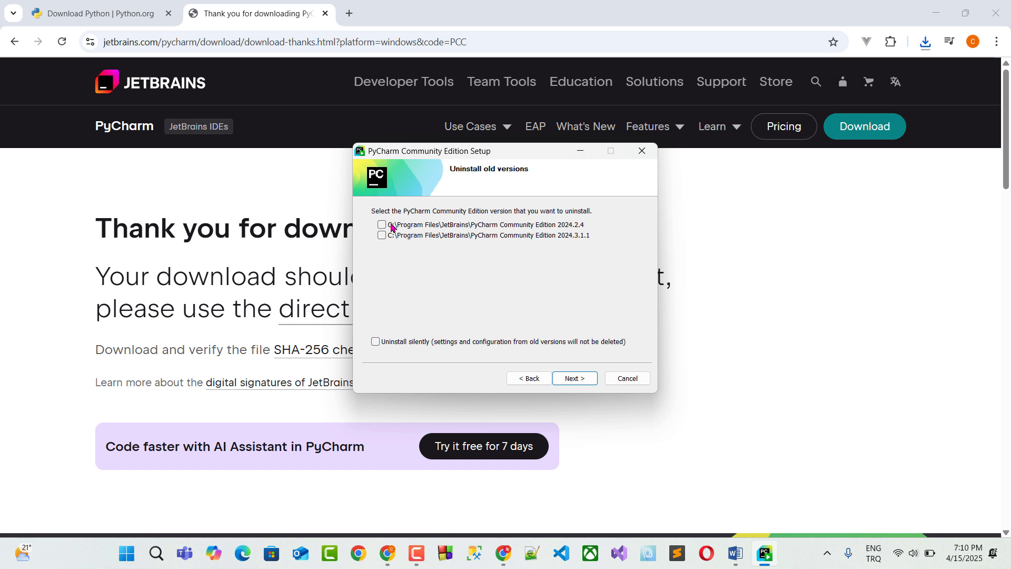
mouse_move(412, 230)
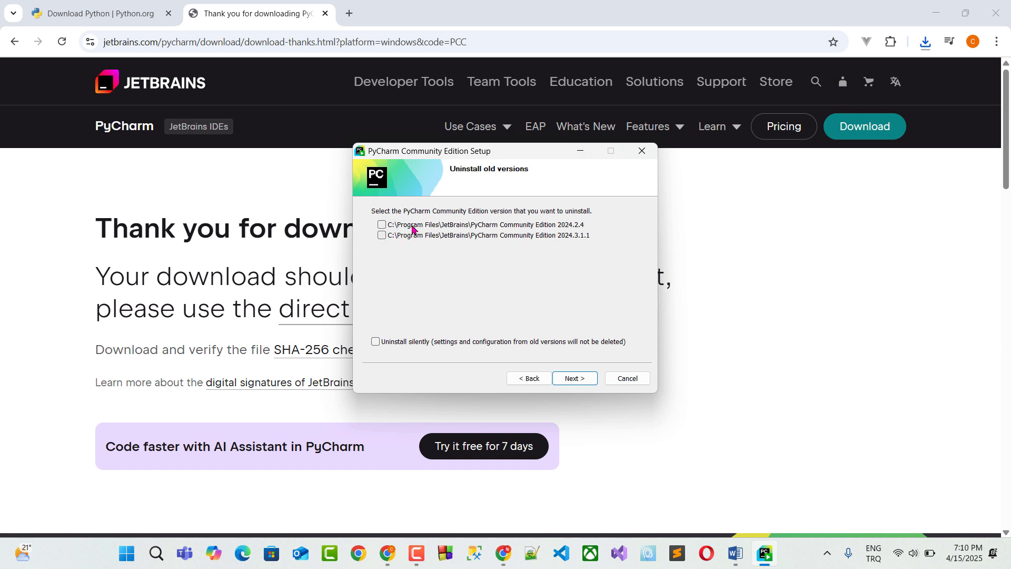
mouse_move(565, 221)
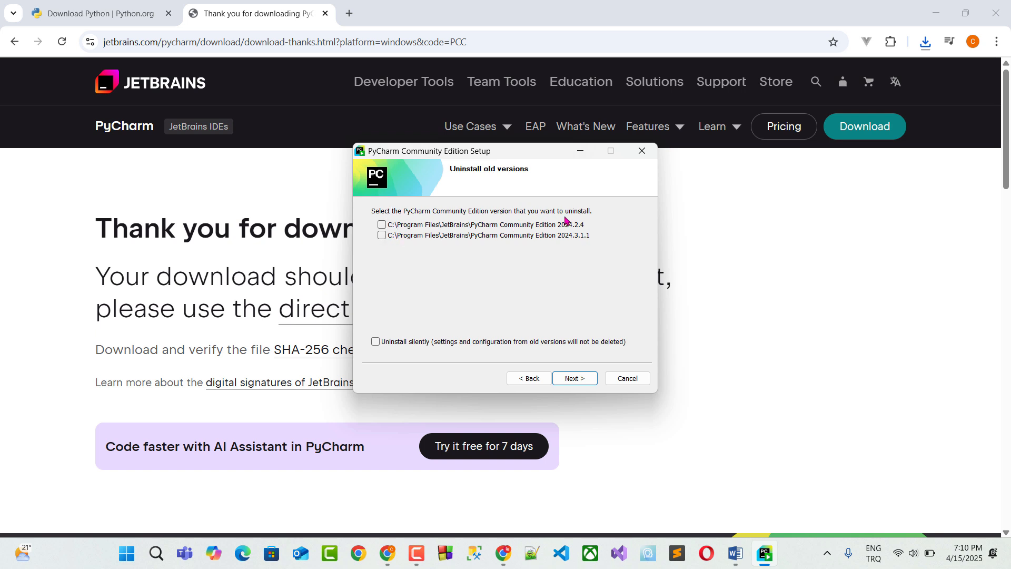
mouse_move(534, 219)
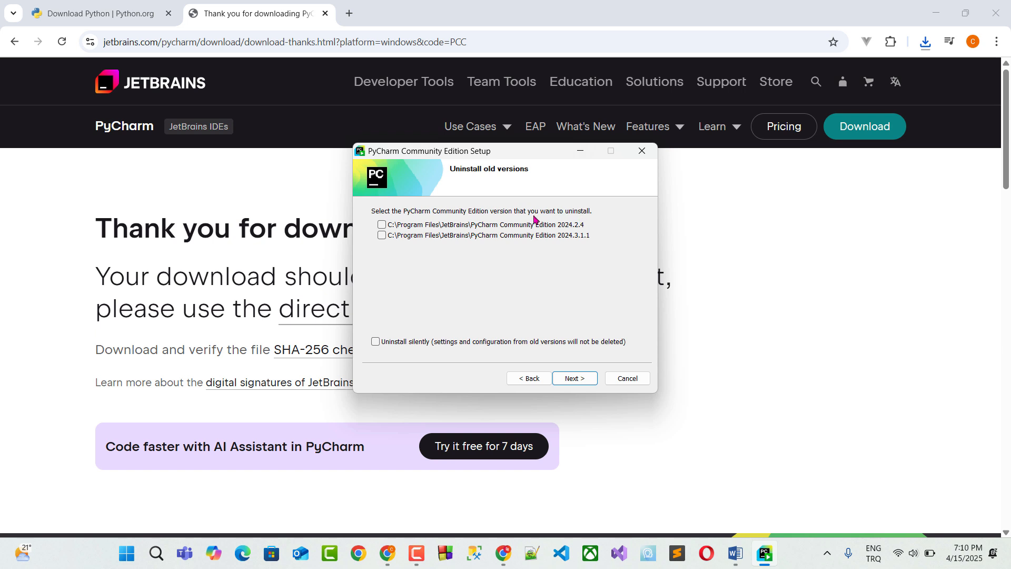
mouse_move(527, 303)
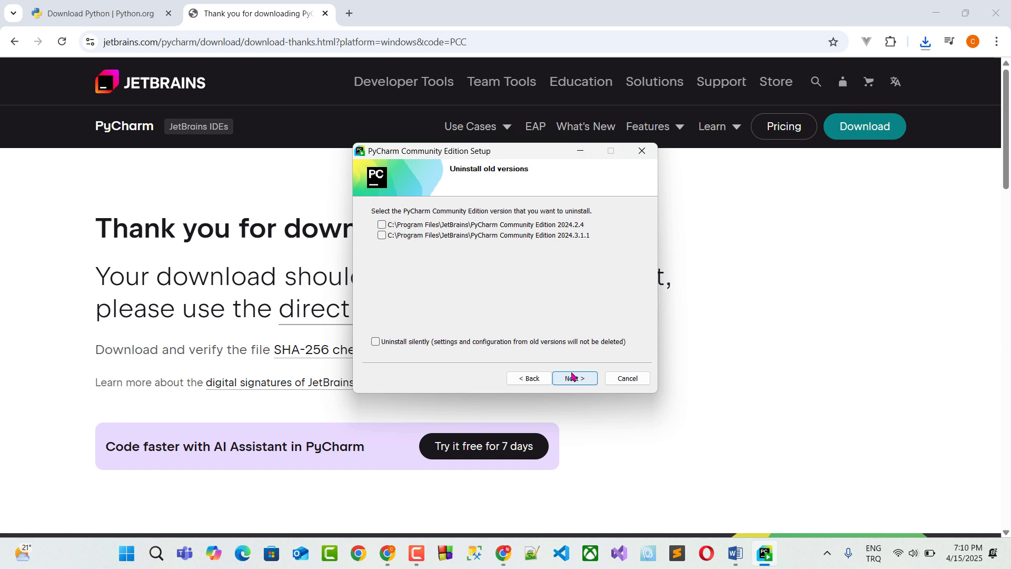
mouse_move(560, 352)
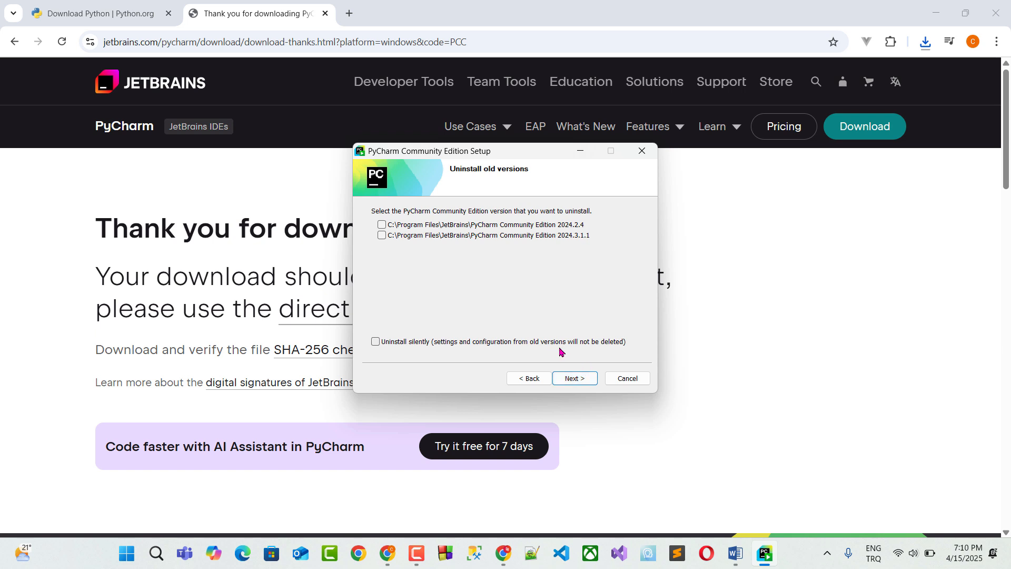
mouse_move(483, 258)
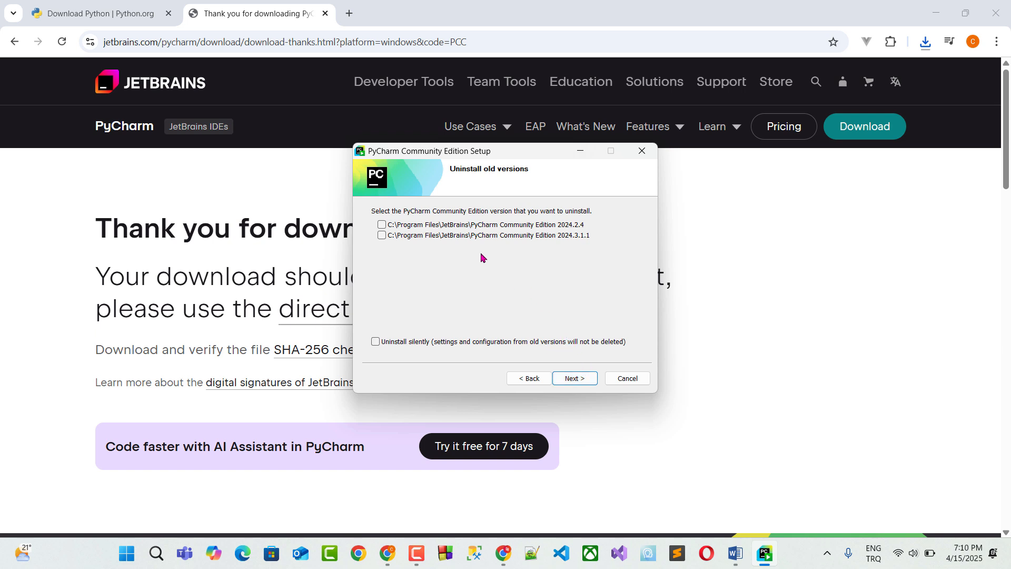
mouse_move(651, 160)
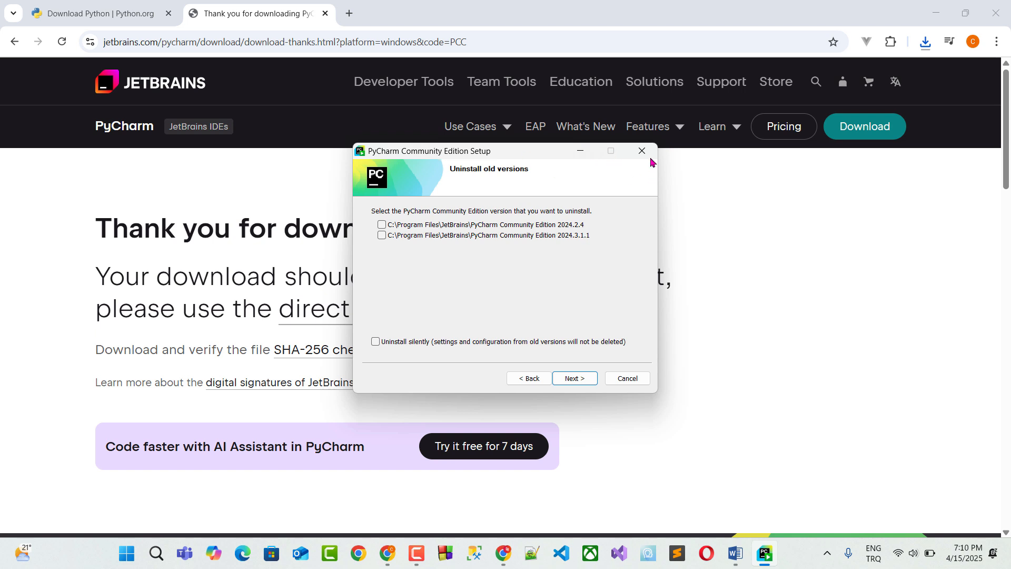
click(641, 151)
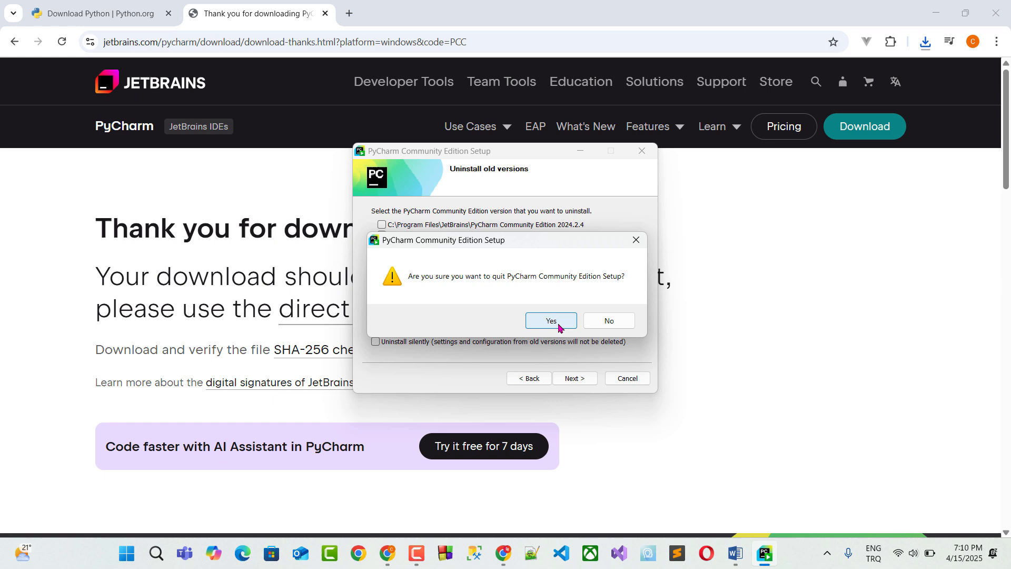
click(550, 321)
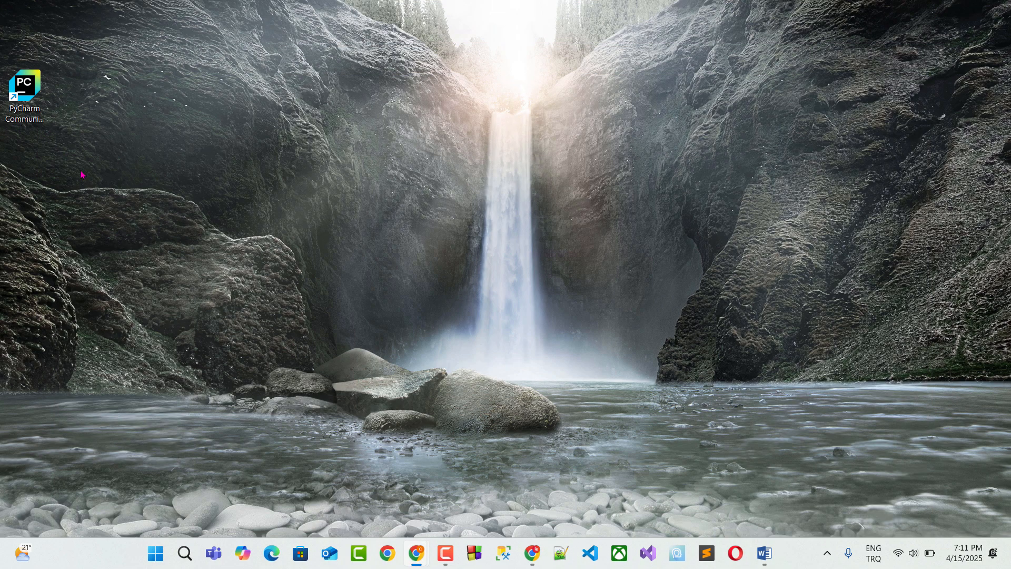
Create a new desktop folder via New > Folder and name it firstproject.
right_click(78, 190)
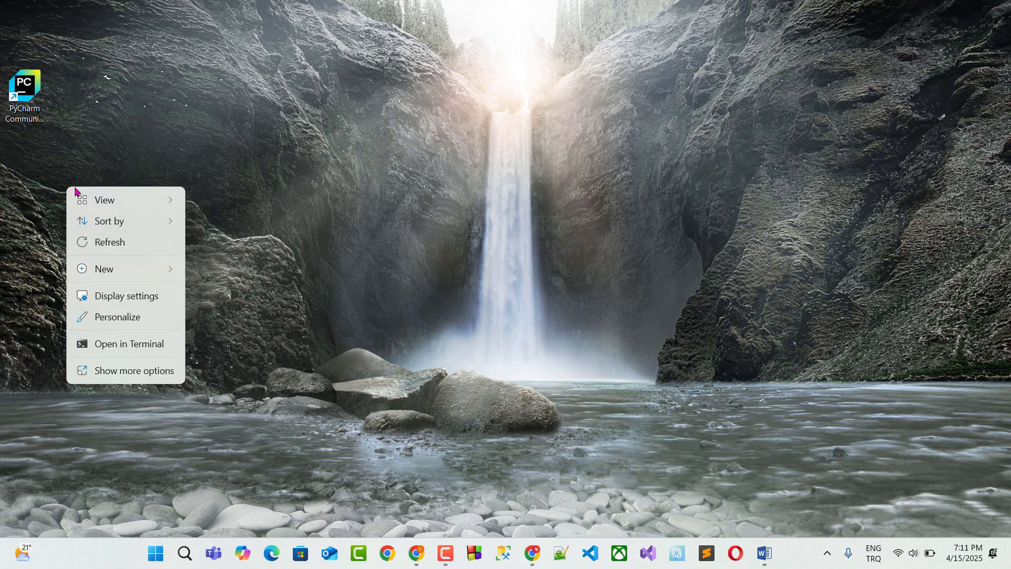
click(104, 269)
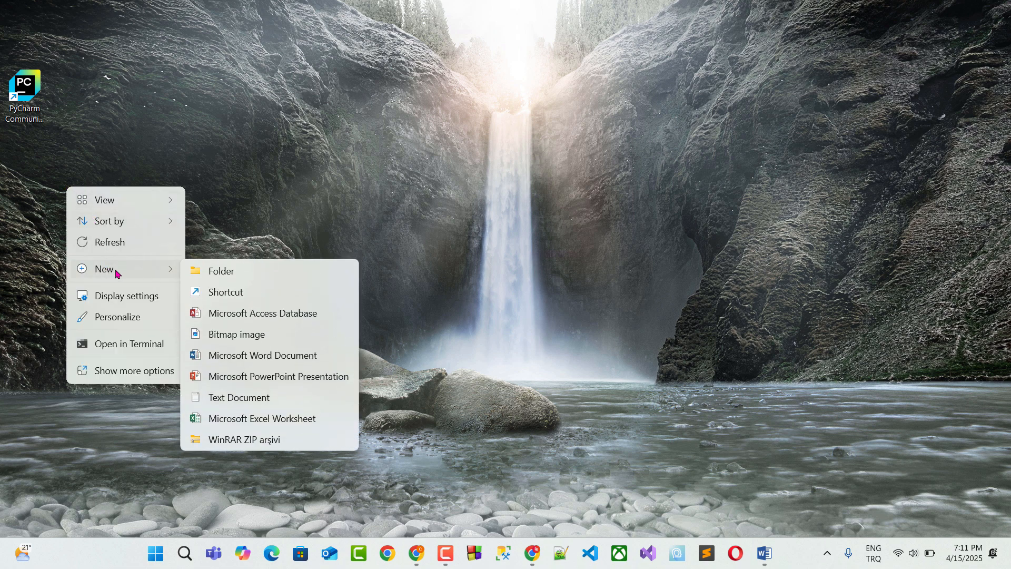
click(220, 270)
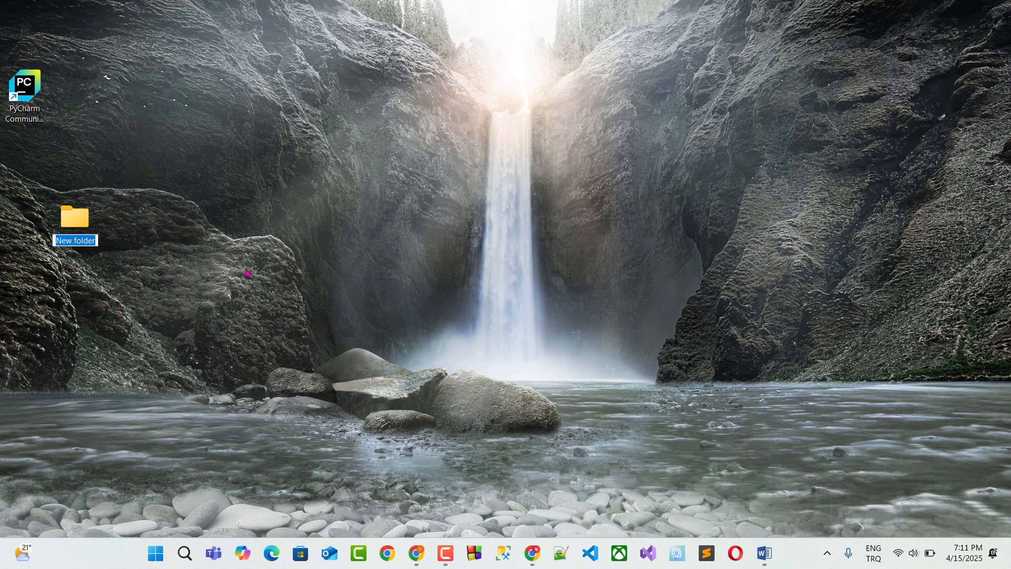
text(firstproject)
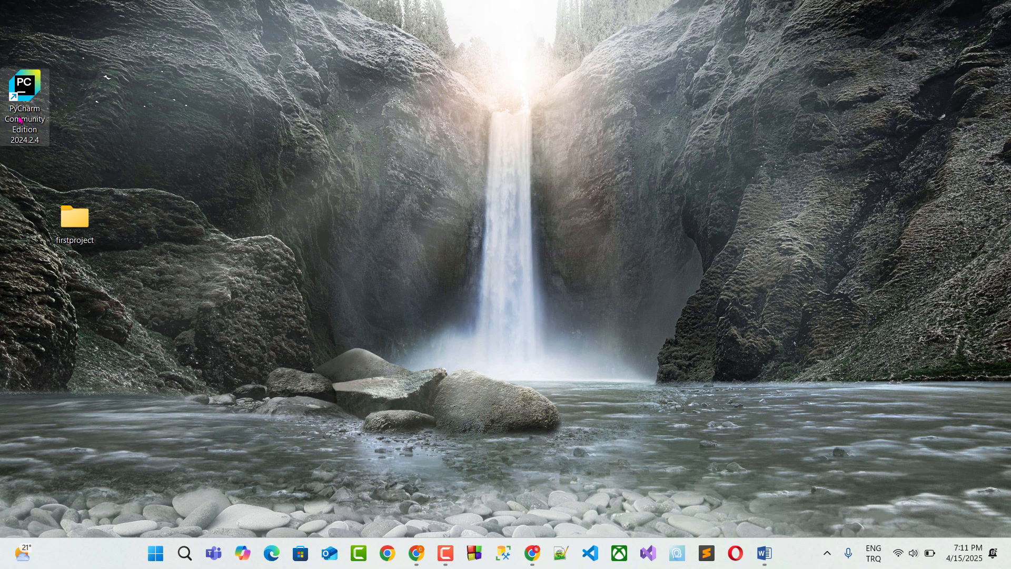
Launch PyCharm 2024.2.4 with PythonCourse and open the File menu.
double_click(25, 100)
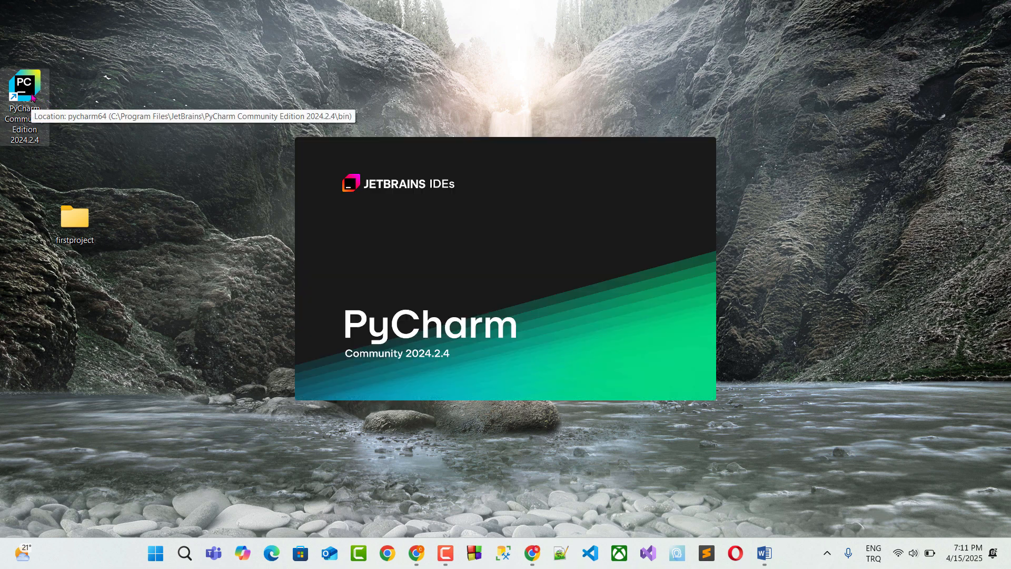
click(25, 100)
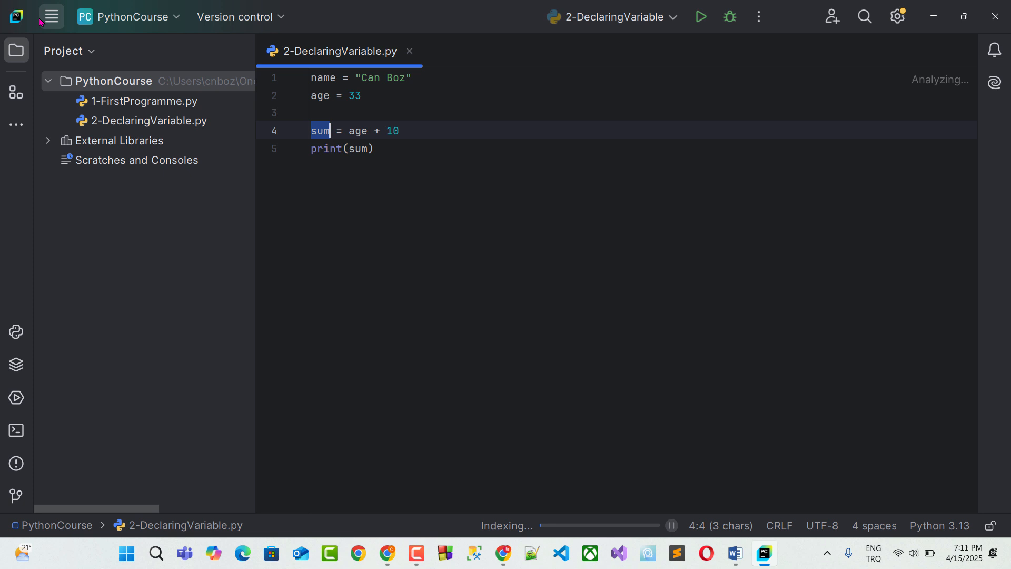
click(49, 17)
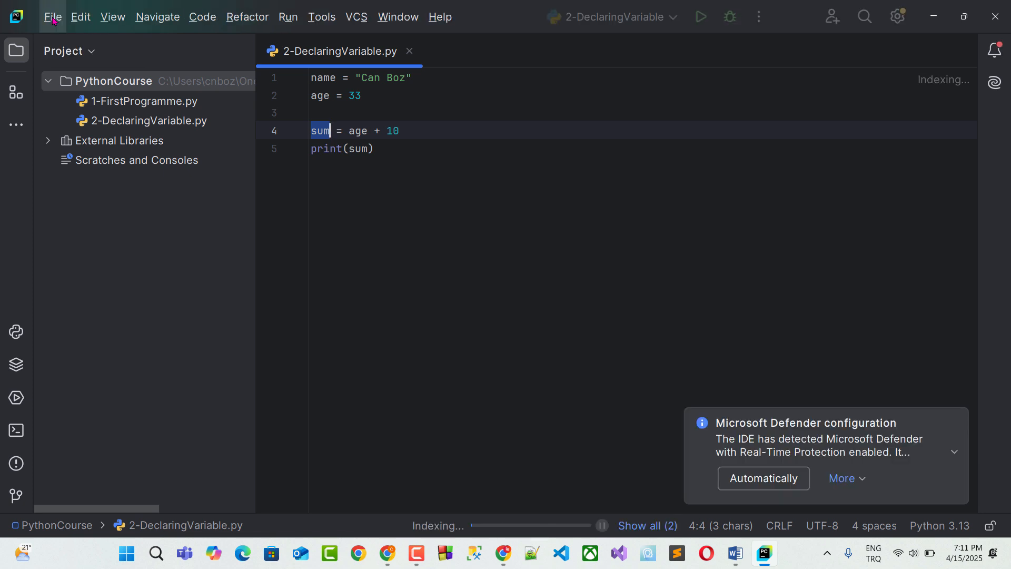
click(52, 16)
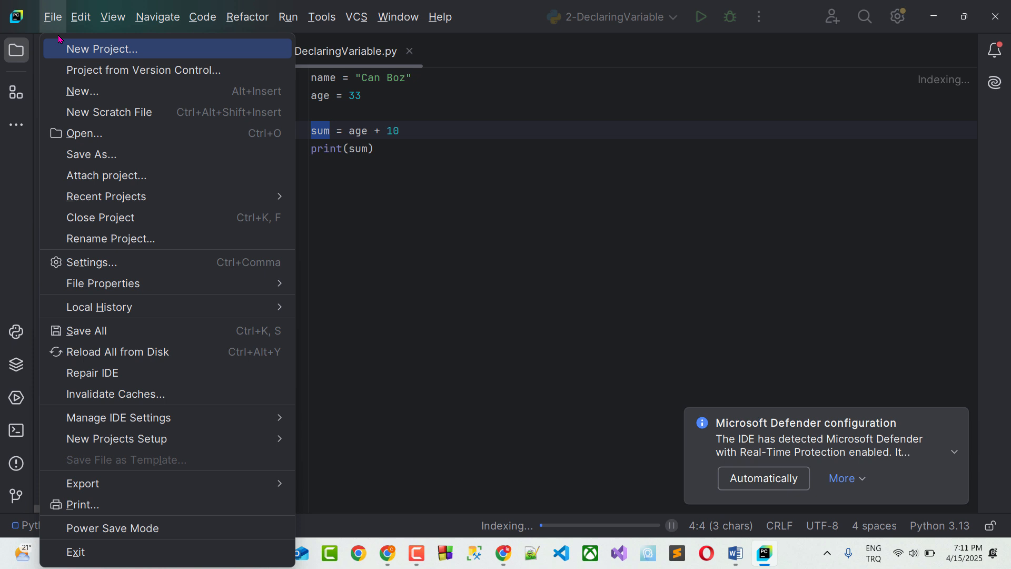
Open the desktop firstproject folder as a project, showing its sample main.py.
click(83, 132)
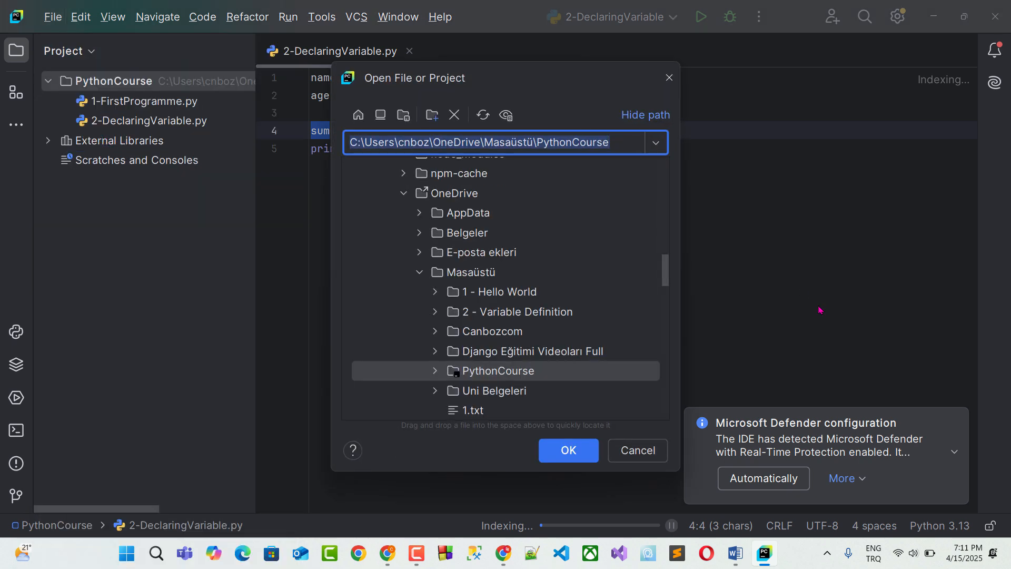
mouse_move(460, 276)
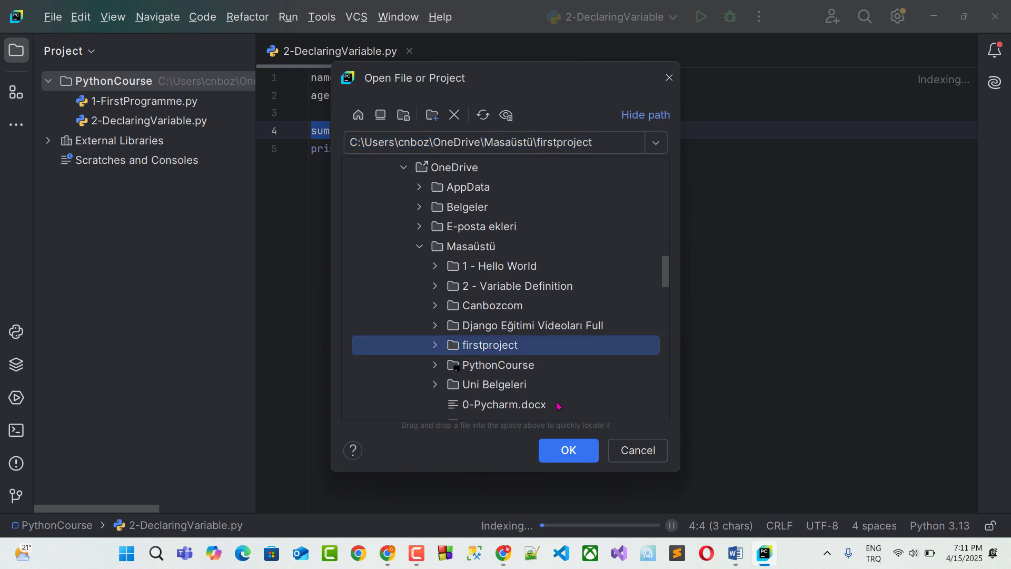
click(567, 450)
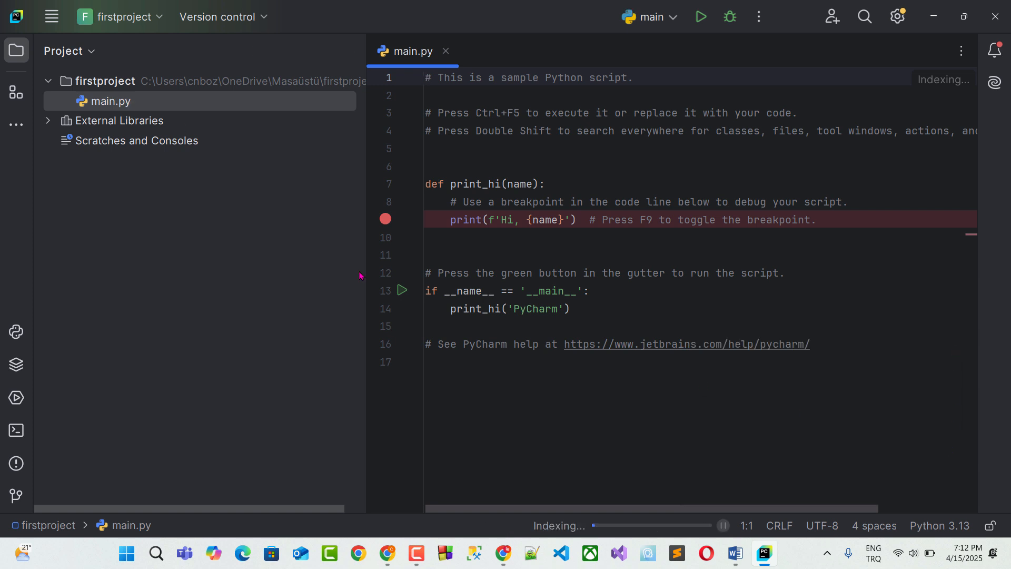
mouse_move(400, 290)
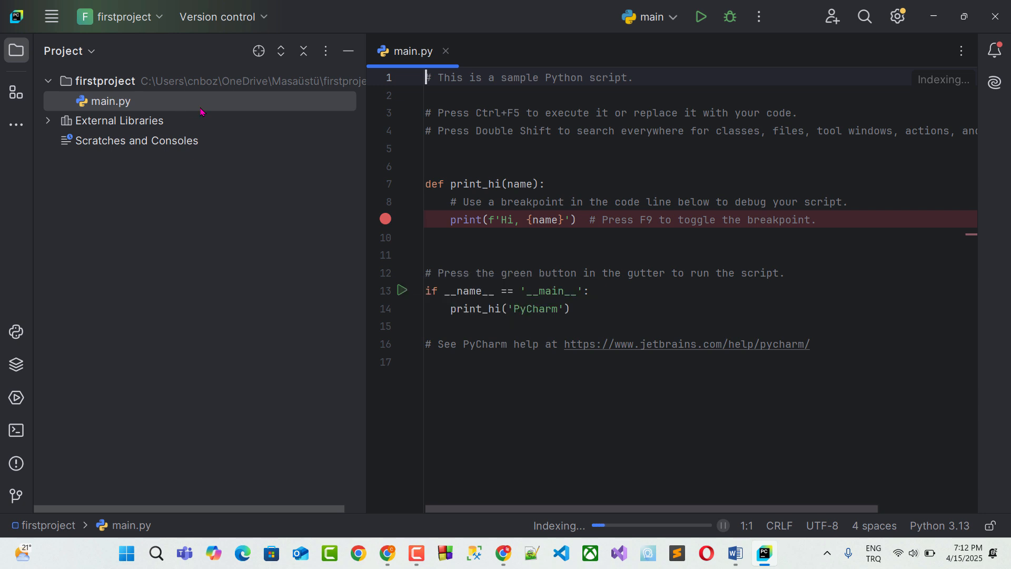
mouse_move(206, 155)
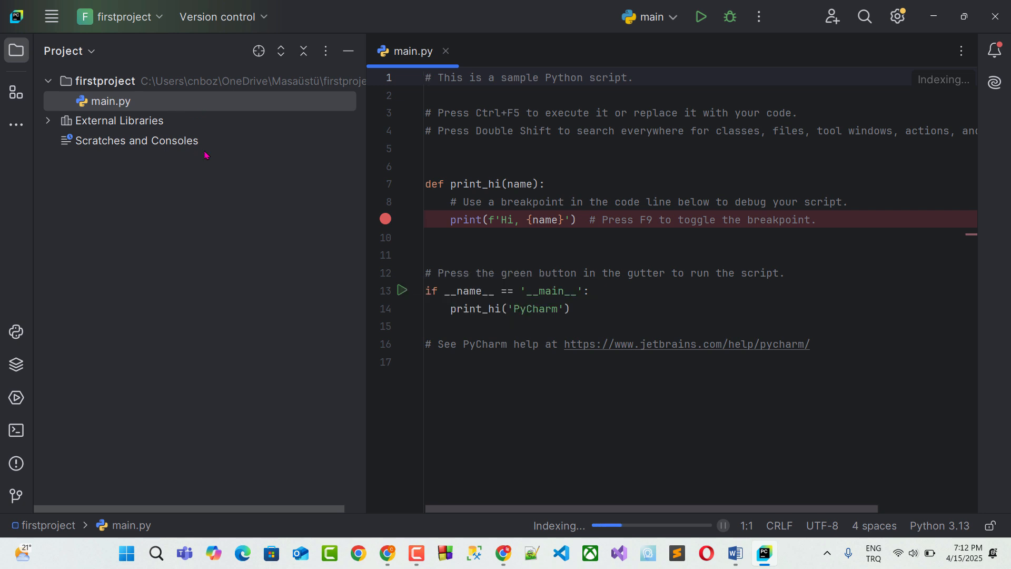
mouse_move(327, 169)
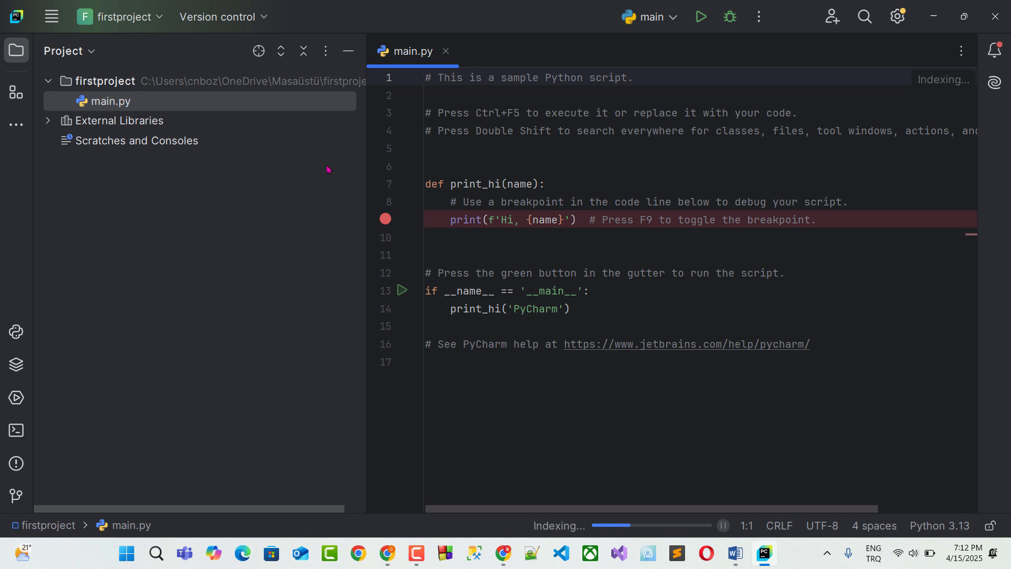